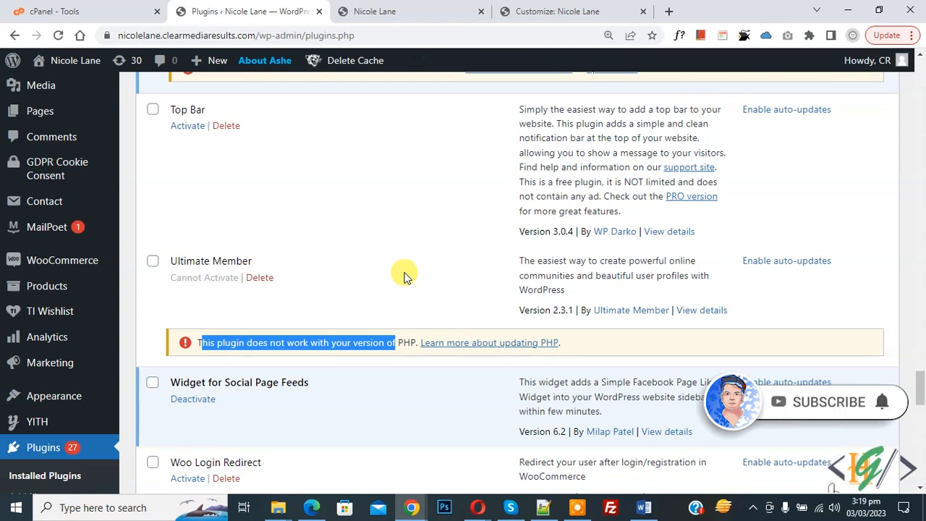
mouse_move(286, 304)
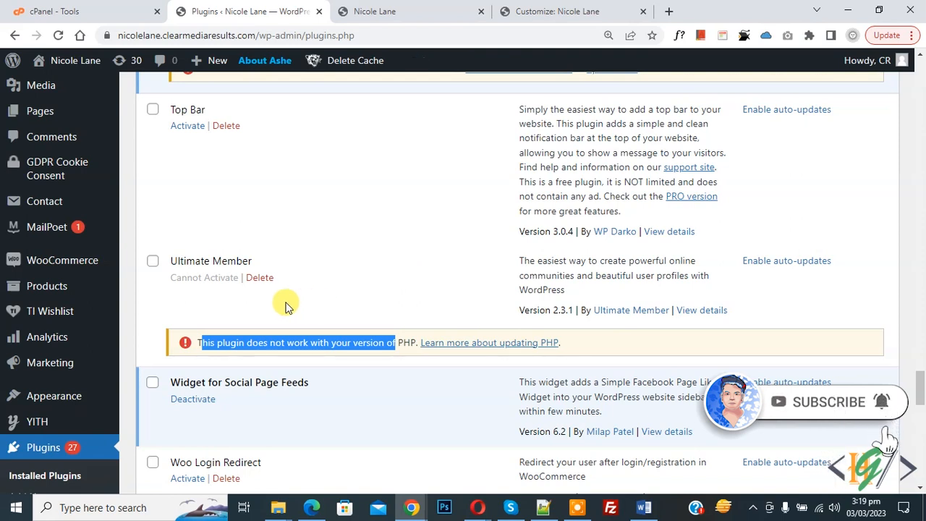
mouse_move(199, 283)
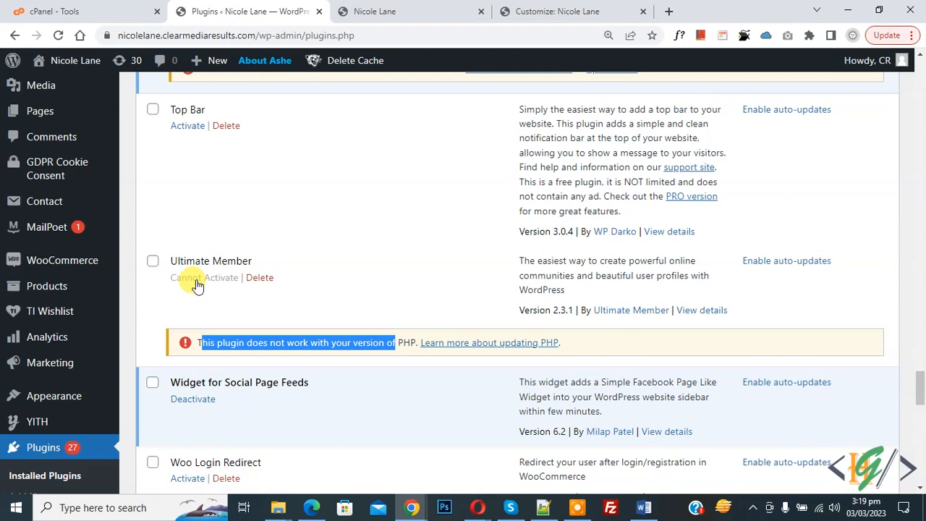
mouse_move(376, 340)
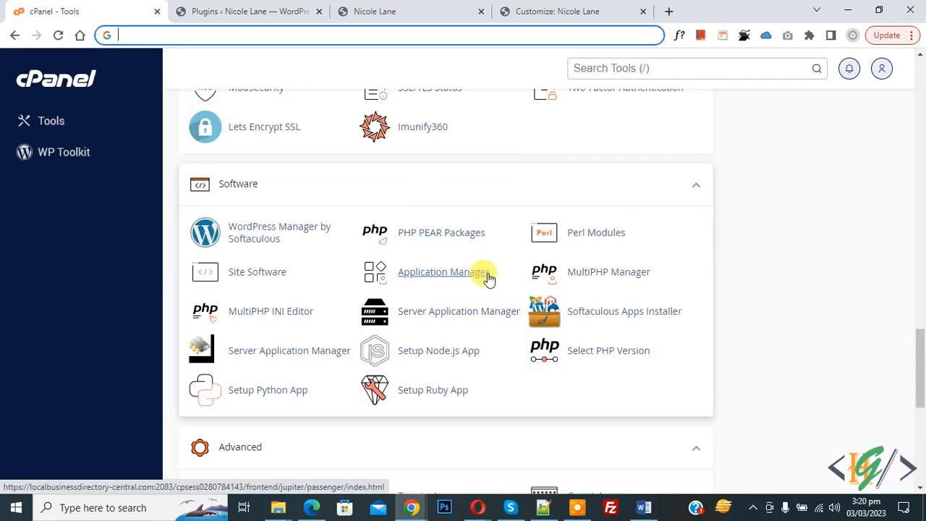
mouse_move(608, 272)
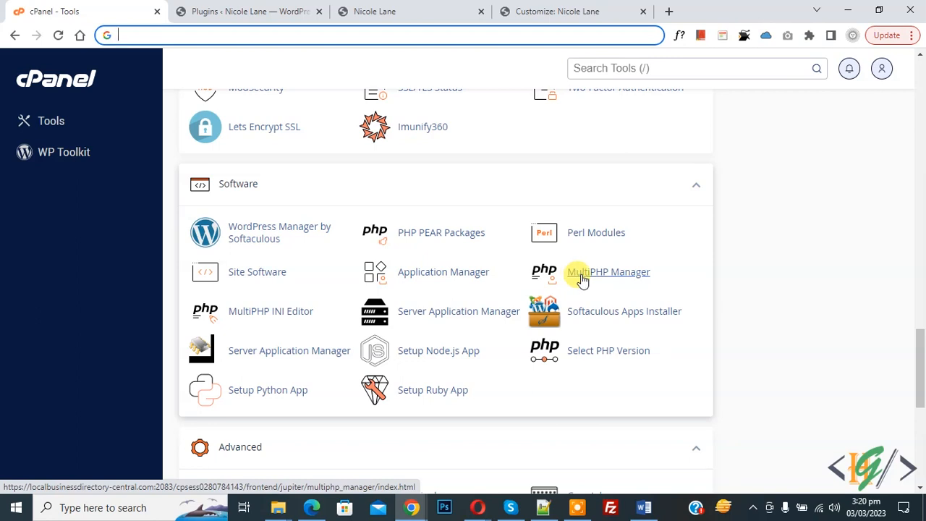
Open MultiPHP Manager from cPanel's Software section.
left_click(619, 272)
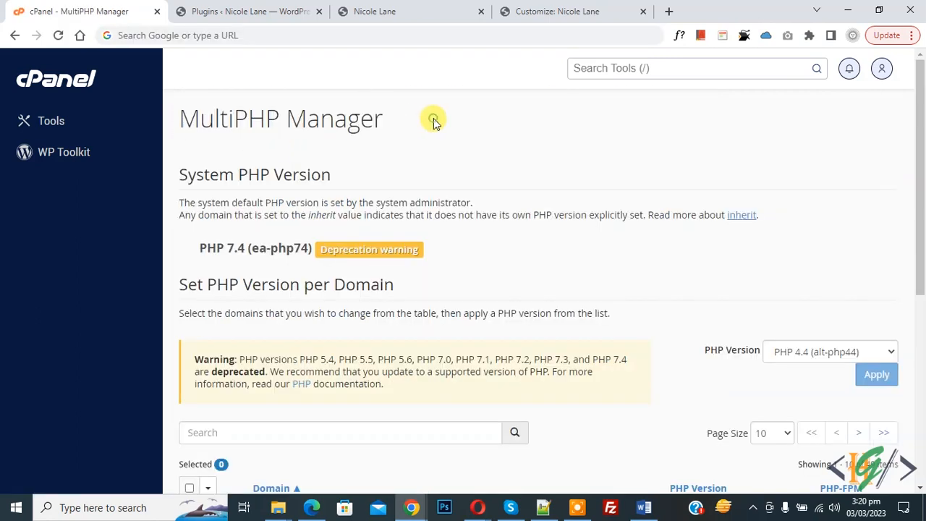
Filter the domain table by 'nicole' and check nicolelane.clearmediaresults.com (currently PHP 7.2).
scroll("down", 3)
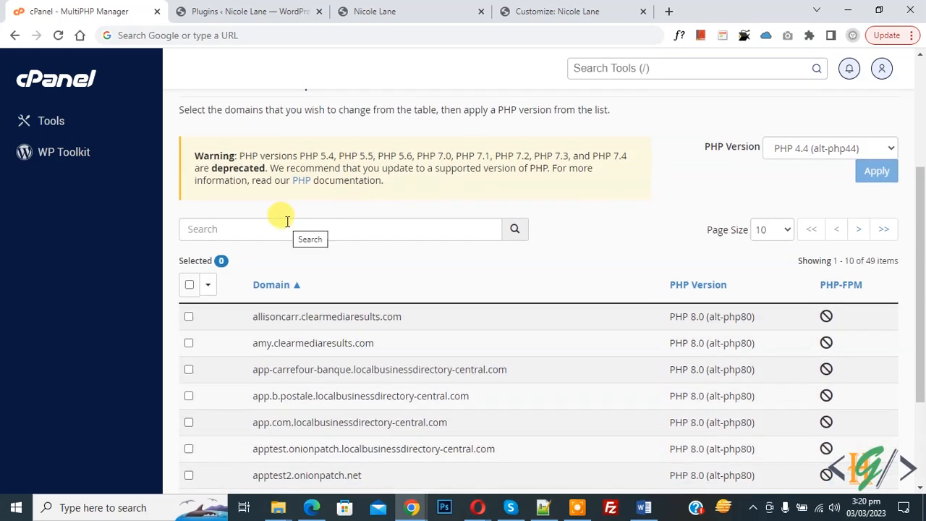
type("nicole")
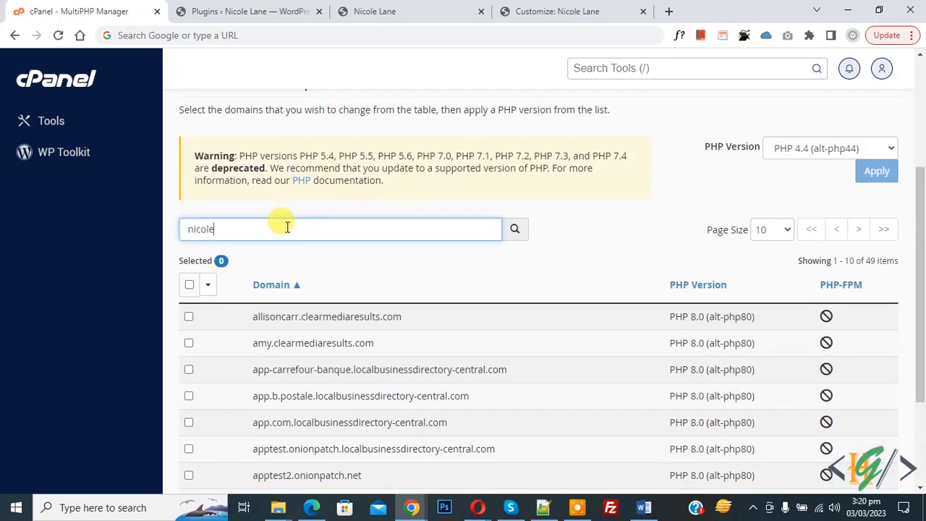
left_click(515, 229)
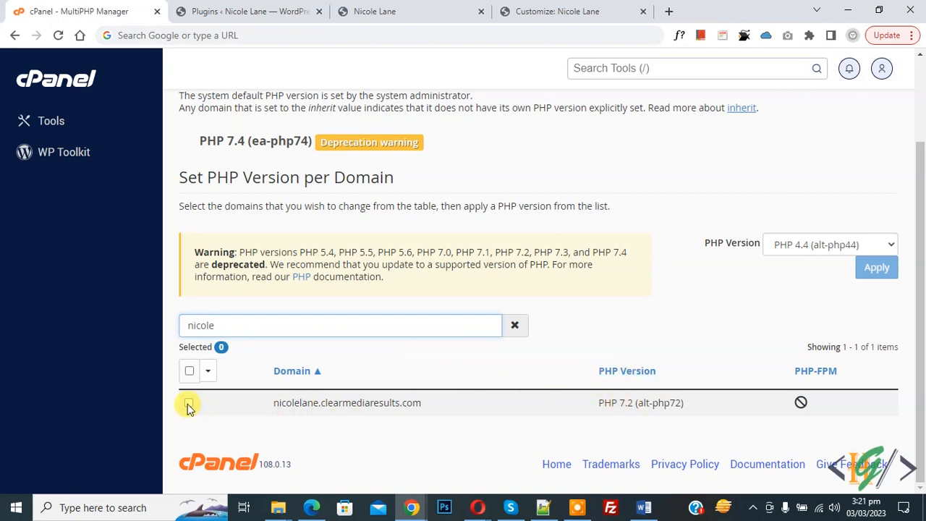
left_click(188, 403)
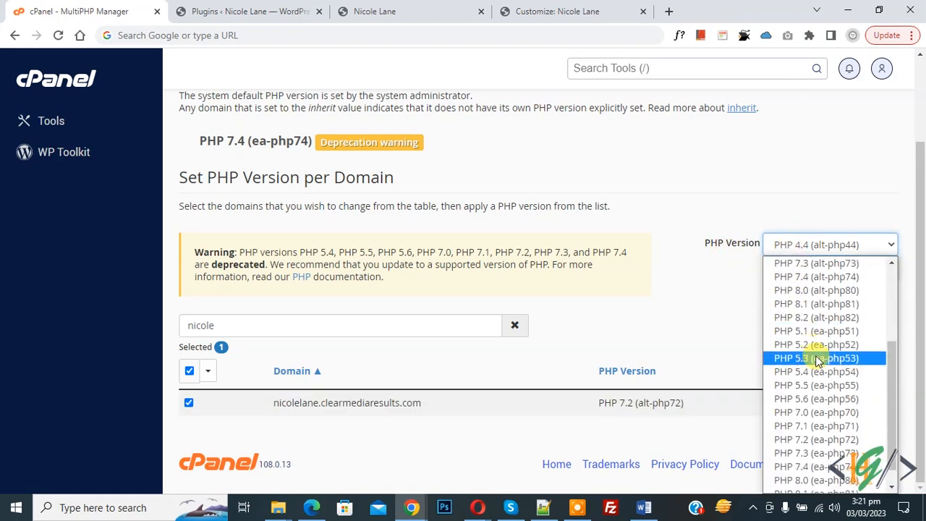
Apply PHP 8.0 (ea-php80) to nicolelane.clearmediaresults.com, then return to the WordPress Plugins tab.
scroll("down", 3)
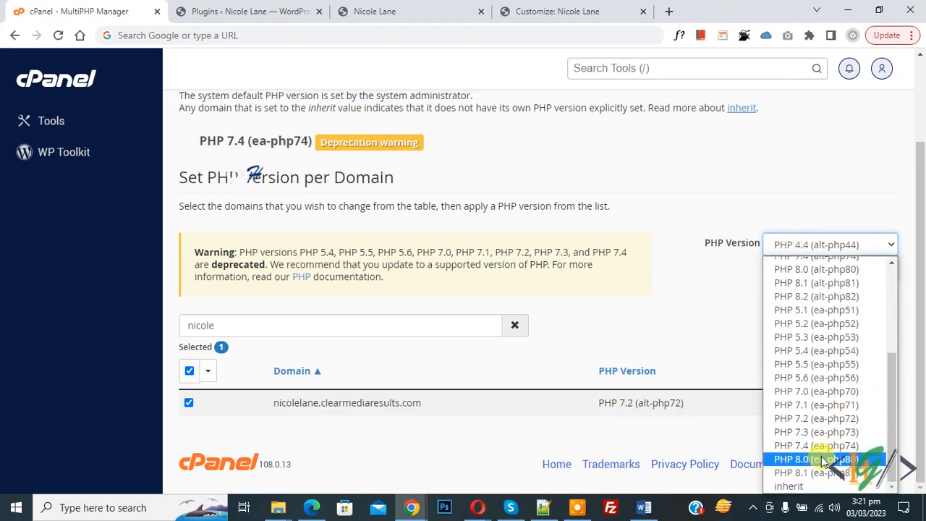
left_click(817, 459)
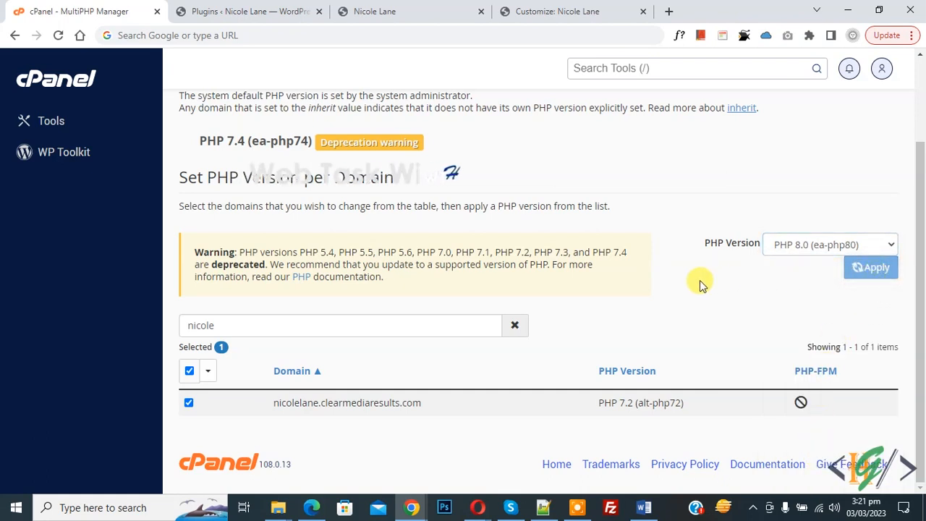
left_click(871, 266)
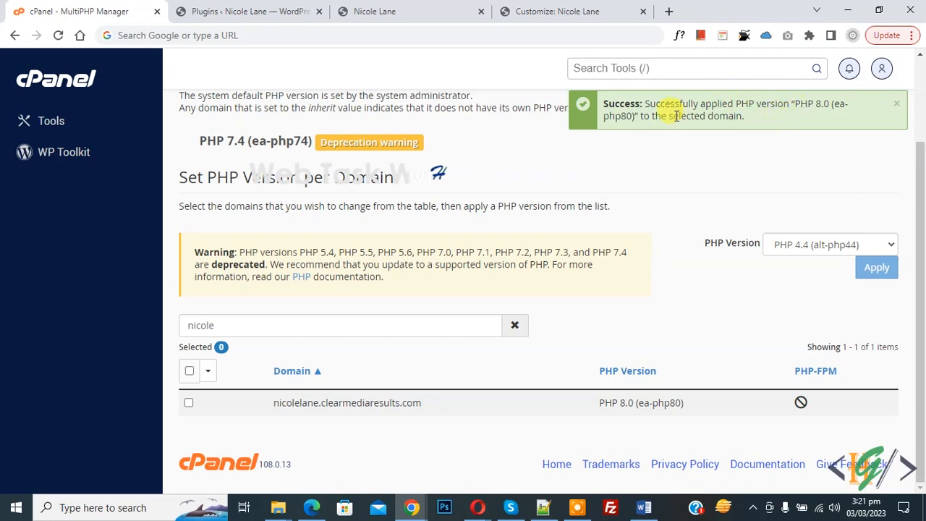
left_click(249, 11)
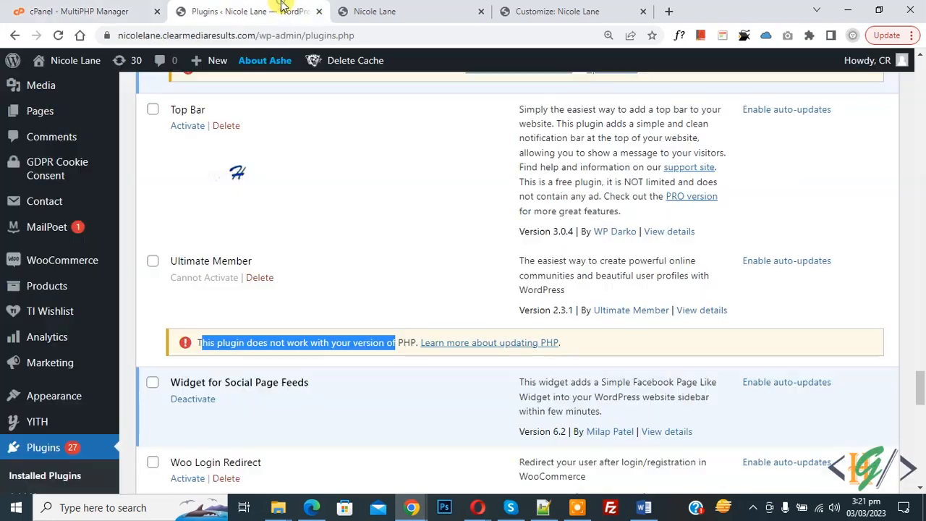
Reload the Plugins page and activate Ultimate Member 2.5.4, now free of the PHP warning.
left_click(58, 34)
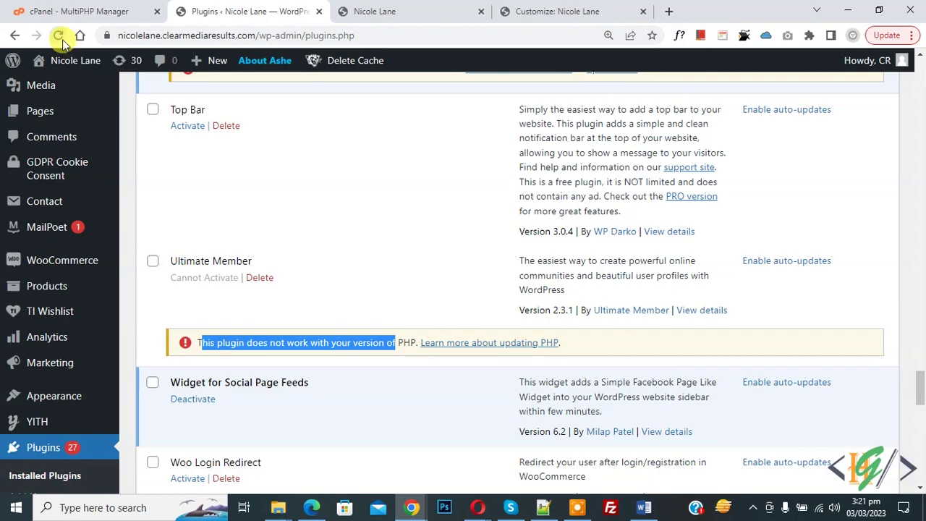
left_click(58, 35)
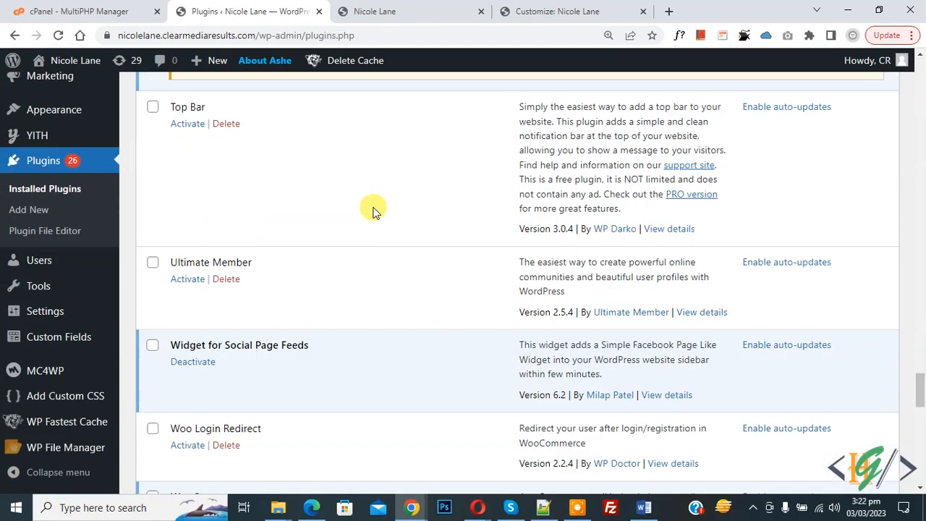
mouse_move(277, 264)
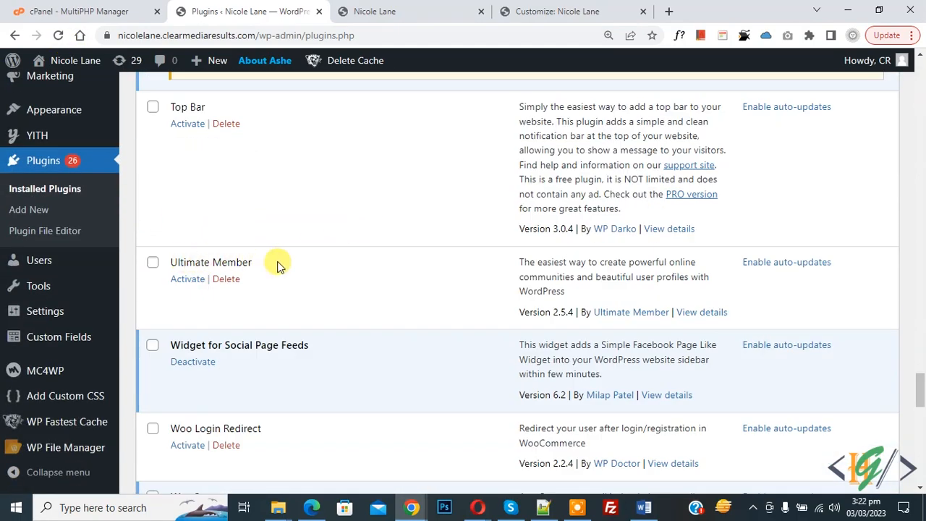
mouse_move(340, 306)
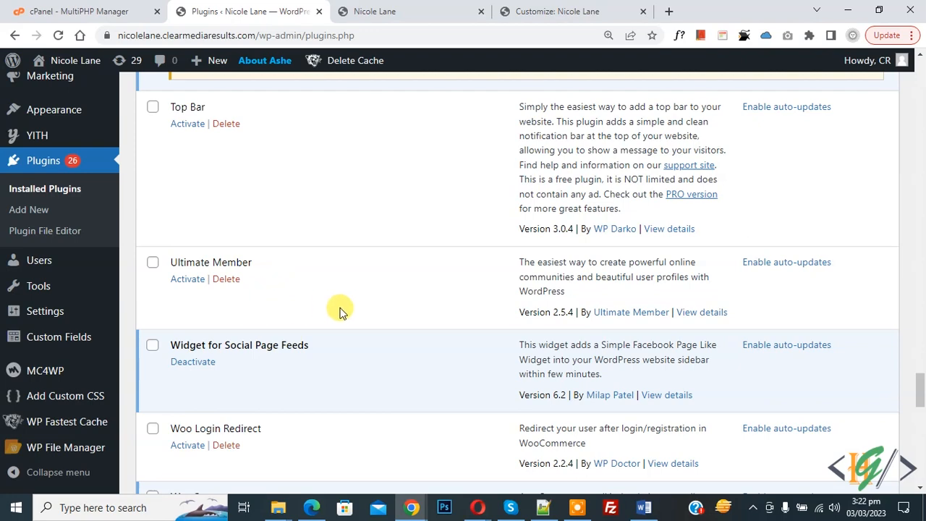
left_click(188, 278)
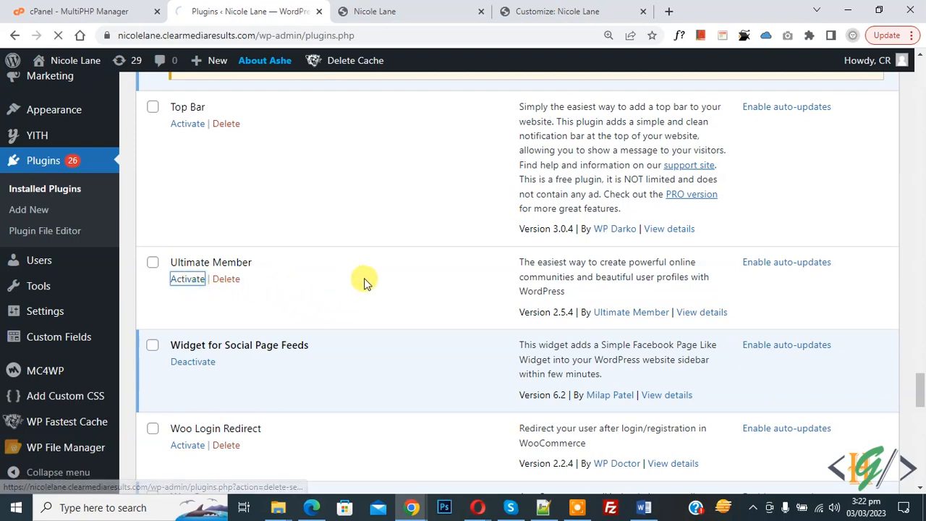
Confirm the 'Plugin activated' notice and highlight the active Ultimate Member entry.
left_click(188, 278)
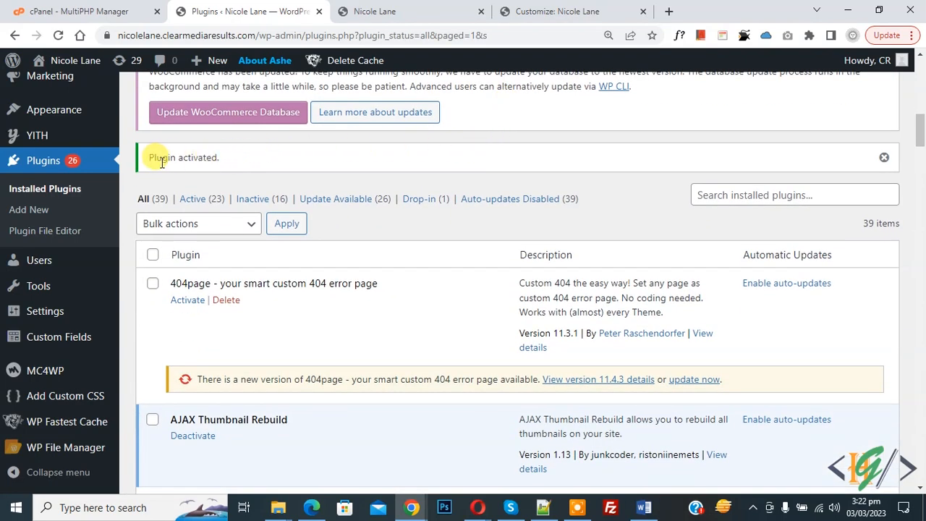
scroll("down", 3)
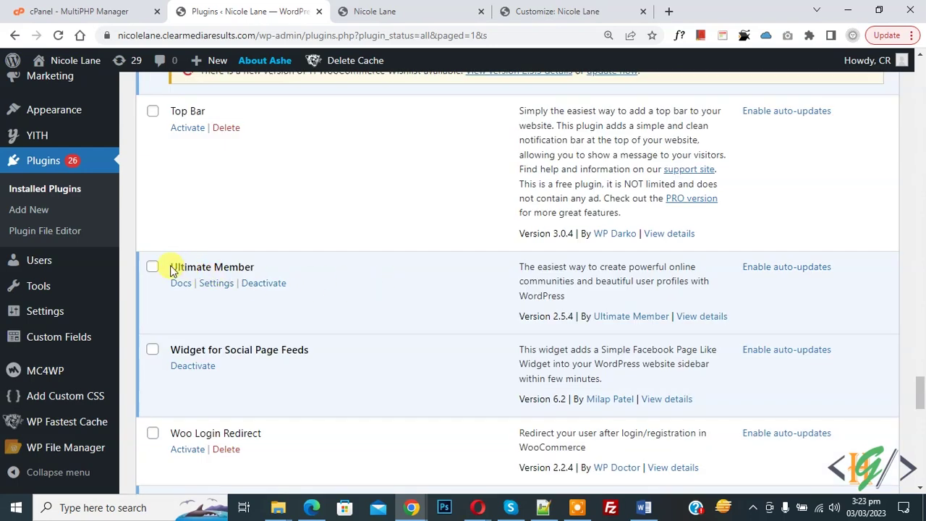
double_click(212, 267)
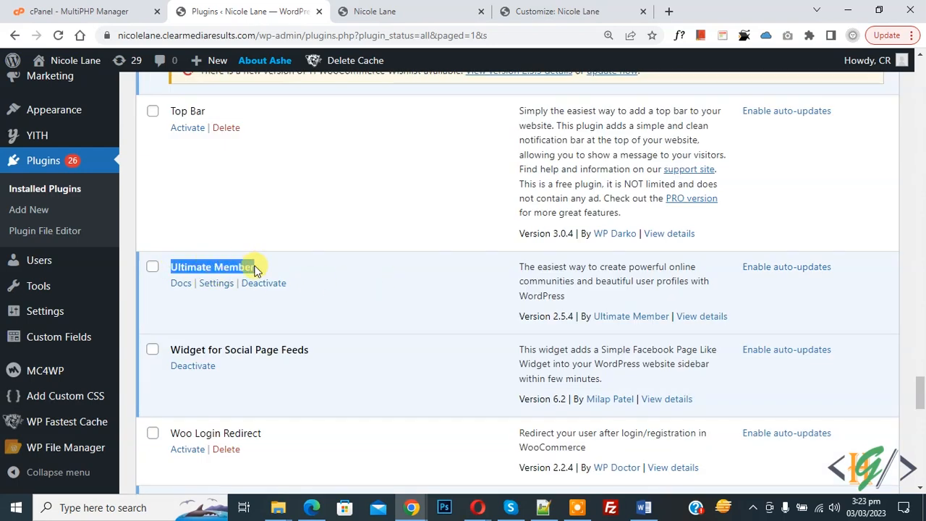